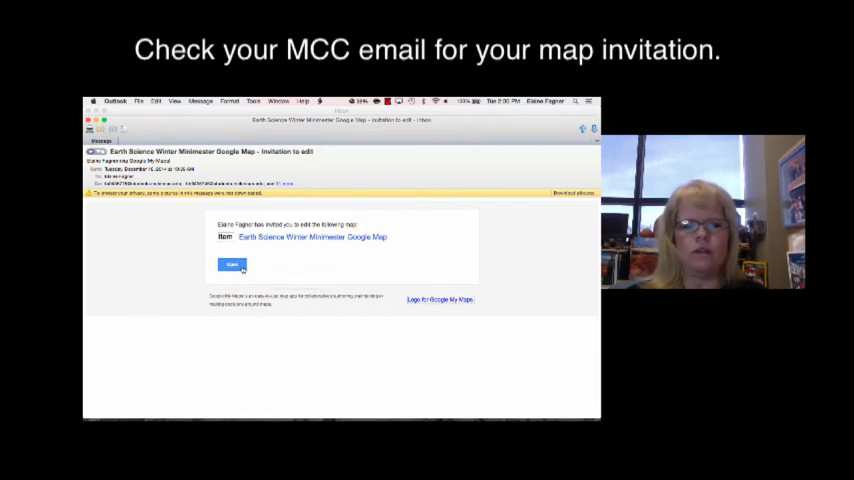
Step: Open the shared Earth Science Winter Minimester map from the invitation and view a placemark
left_click(231, 265)
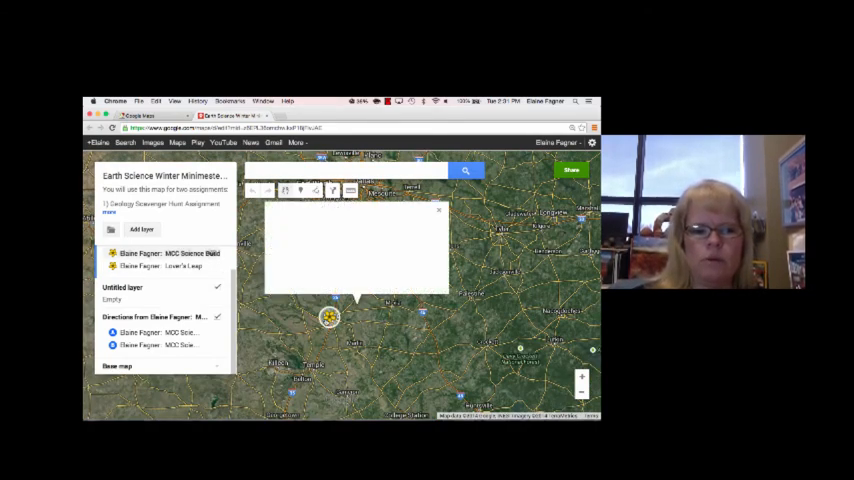
Step: Drop a new placemark, Point 3, on the MCC Science Building in satellite view
left_click(329, 317)
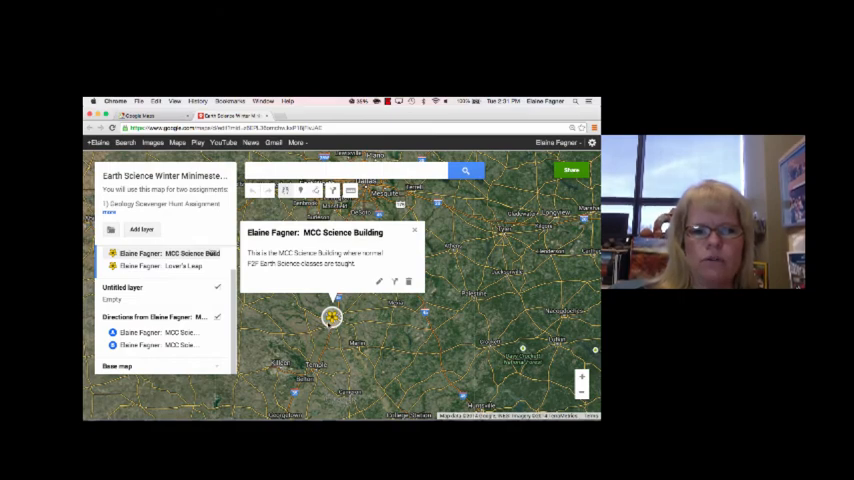
left_click(415, 230)
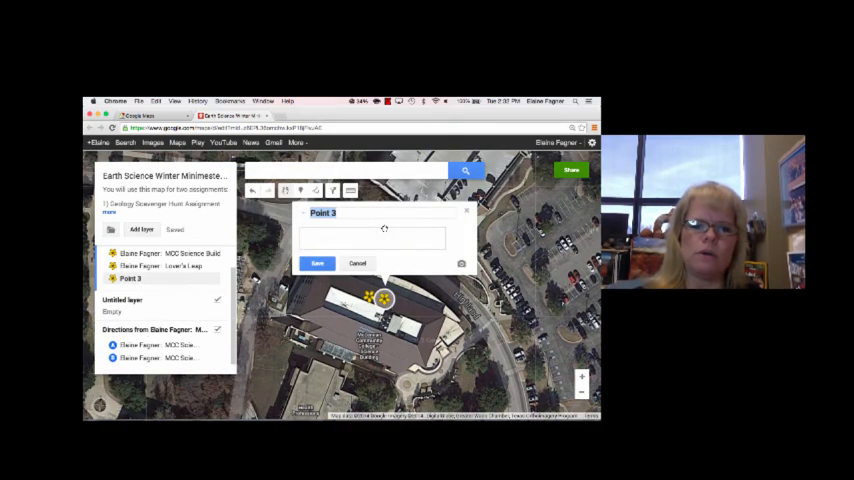
type("Elaine")
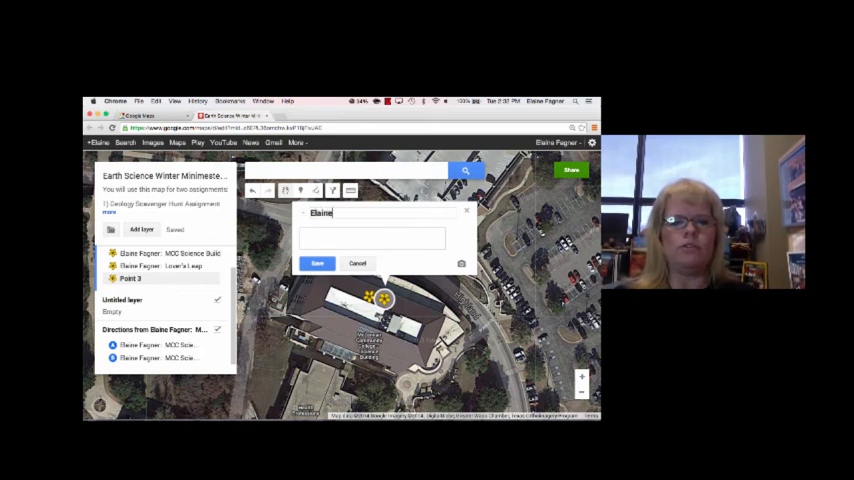
type("Fagner:")
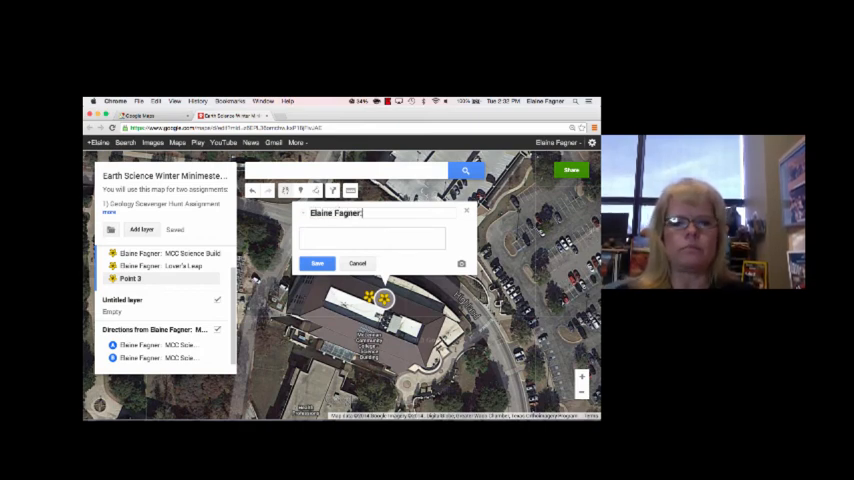
type("MCC Science Building")
left_click(372, 238)
type("This the SB -- that would be enough information.")
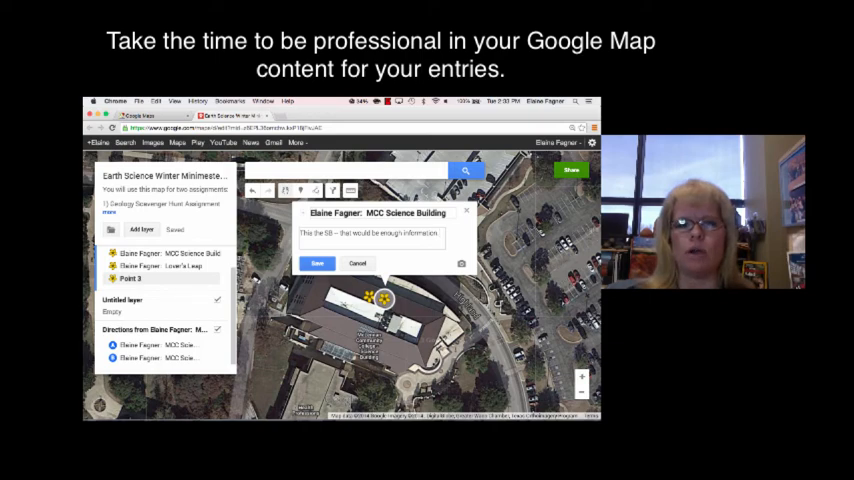
left_click(317, 263)
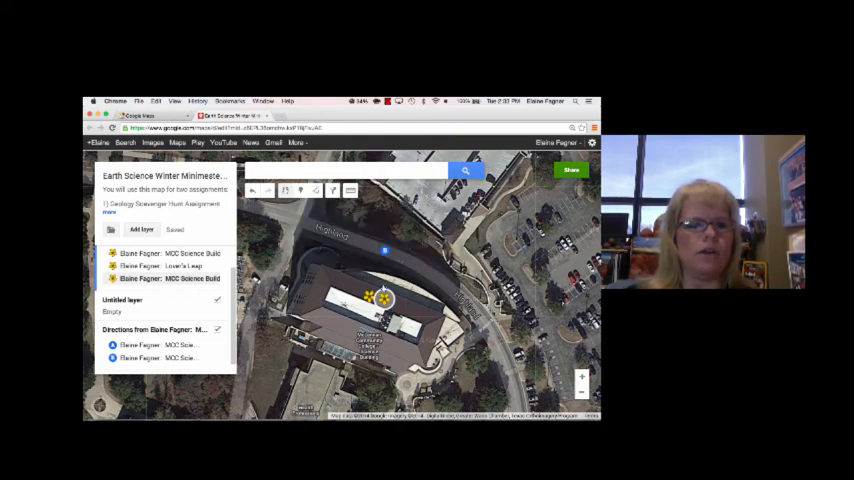
Step: Open the layer's marker style options and browse the full icon library
left_click(378, 295)
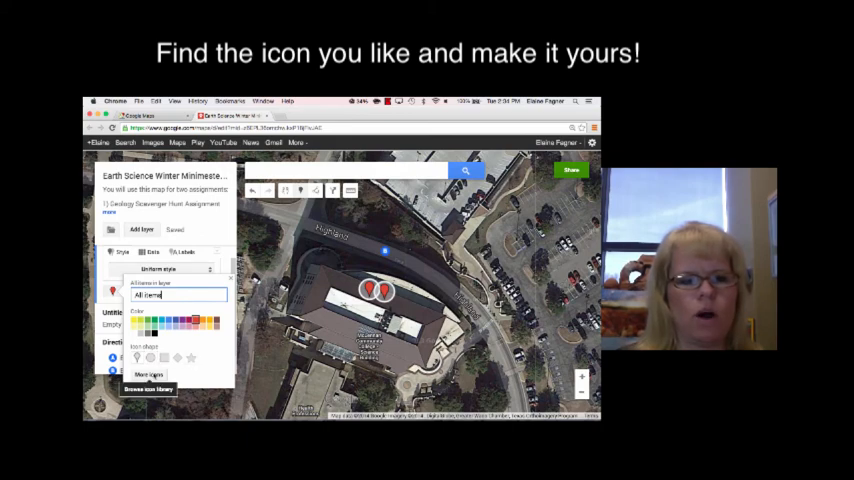
left_click(146, 366)
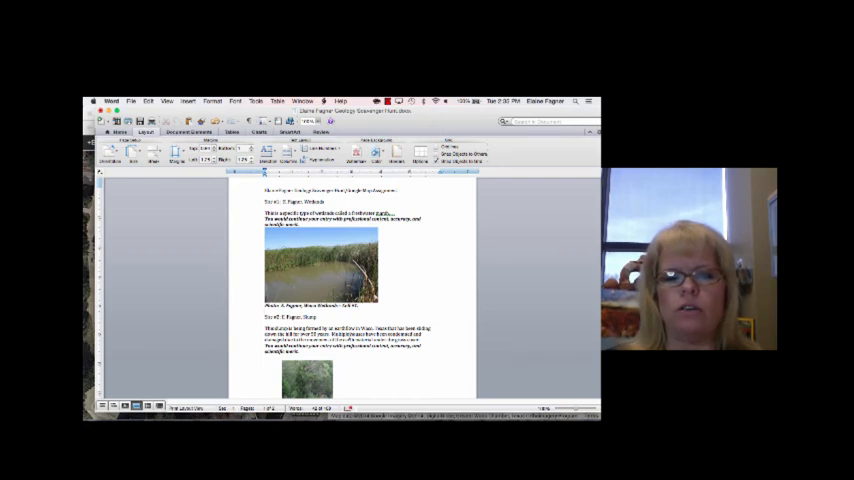
Step: Scroll through the Geology Scavenger Hunt document and bring up Save As
scroll("down", 3)
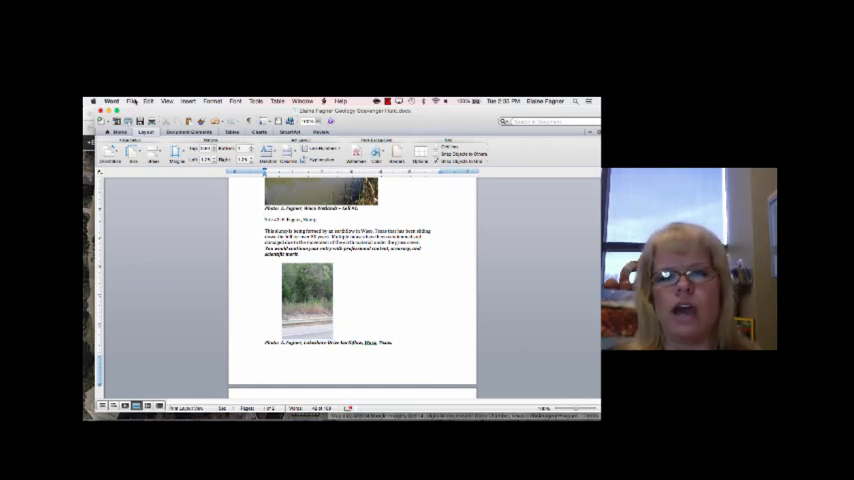
left_click(135, 100)
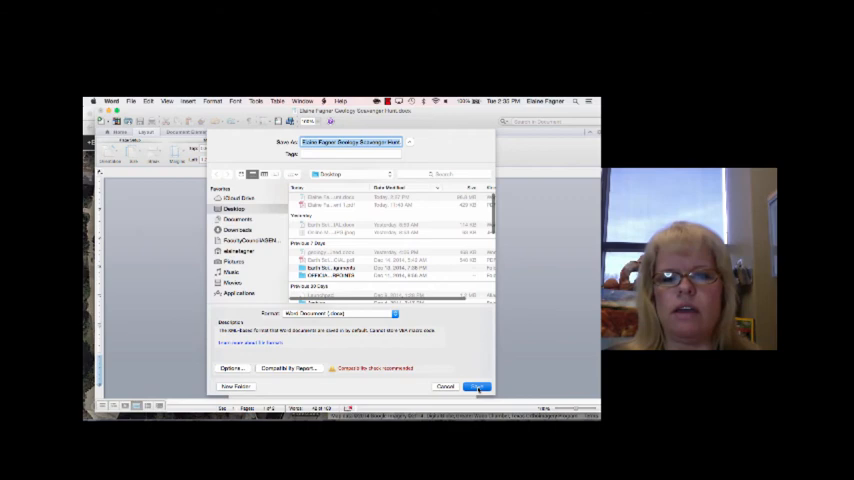
Step: Save the Geology Scavenger Hunt as a .docx, replacing the existing Desktop file
left_click(476, 384)
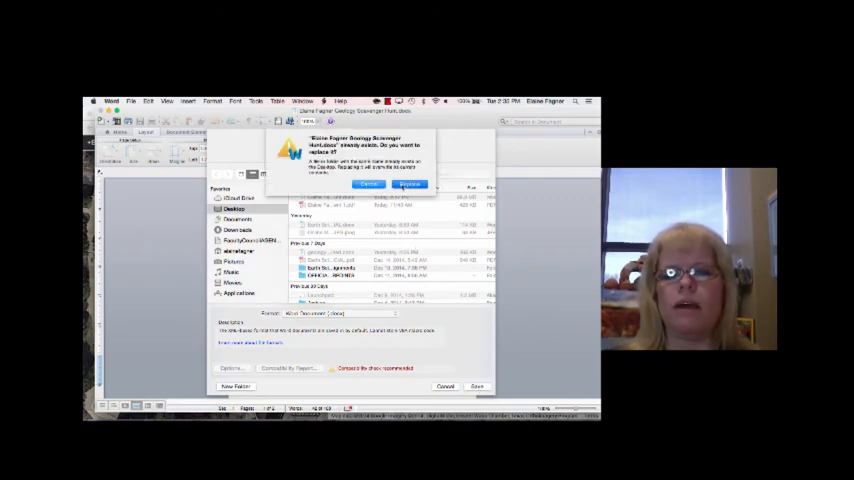
left_click(409, 184)
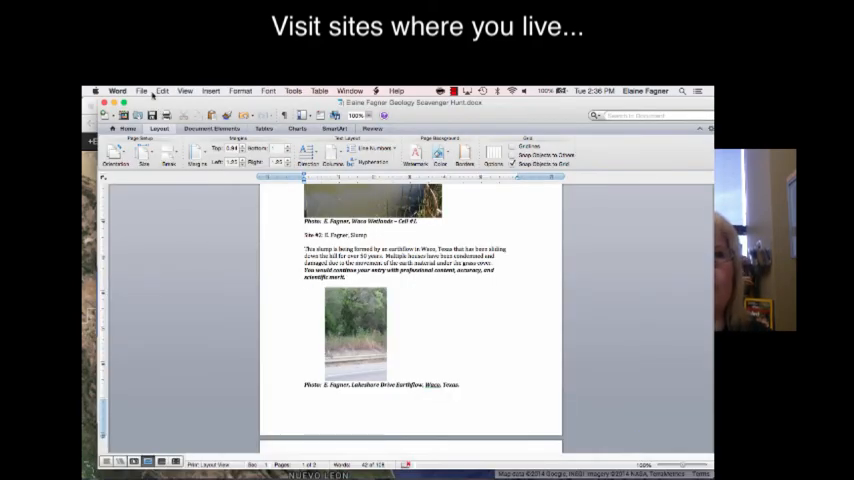
Step: Save a PDF copy of the Geology Scavenger Hunt document
left_click(144, 90)
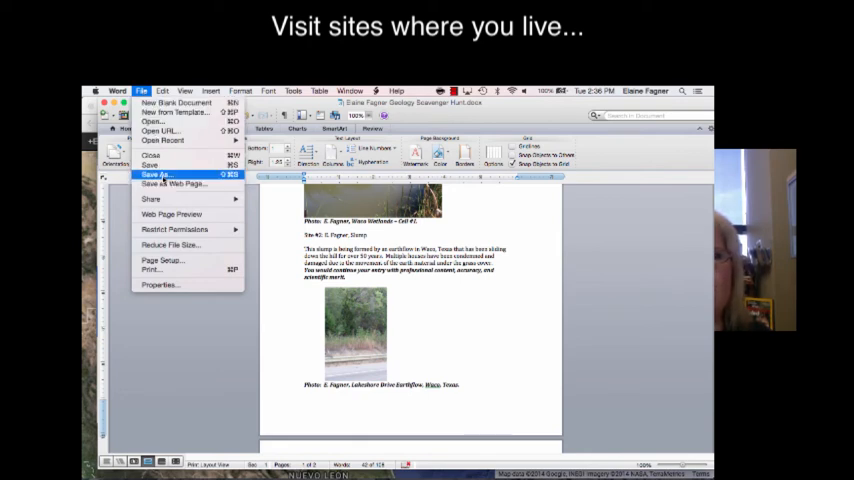
left_click(155, 176)
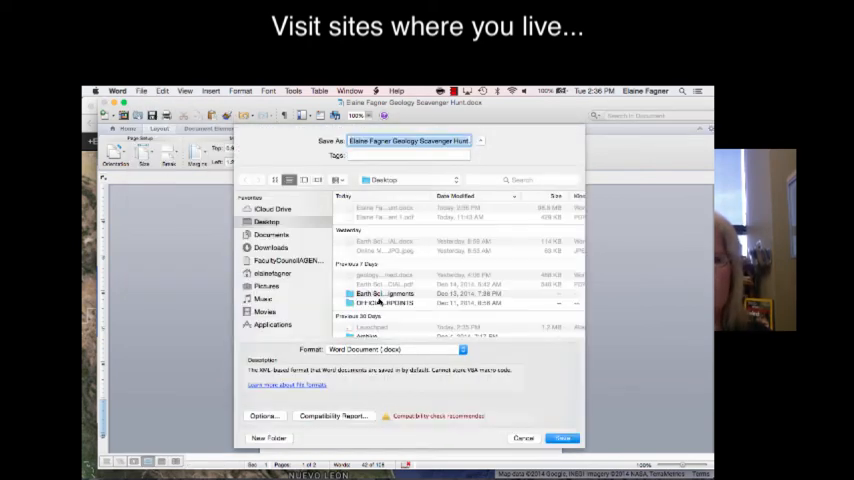
left_click(392, 349)
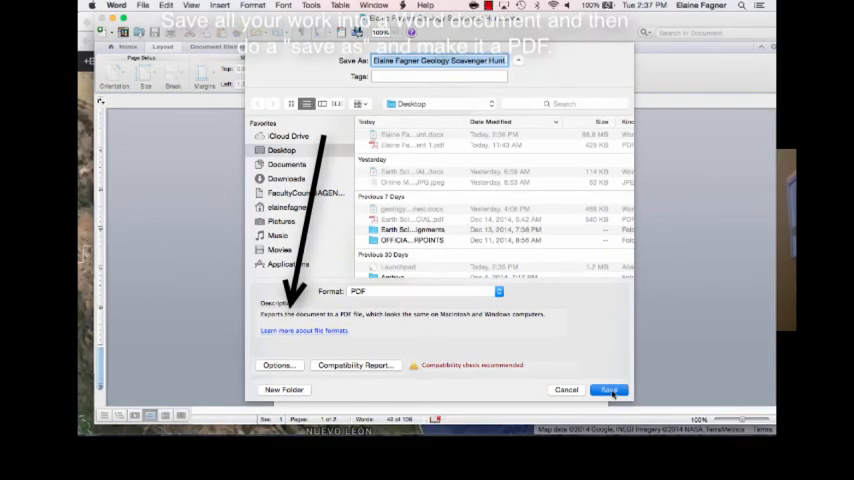
left_click(634, 390)
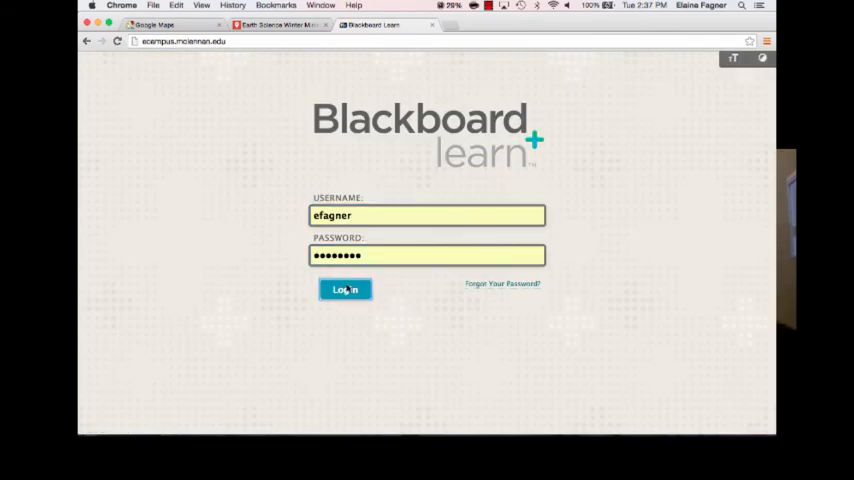
Step: Log into Blackboard Learn and enter the Earth Science Minimester course
left_click(345, 289)
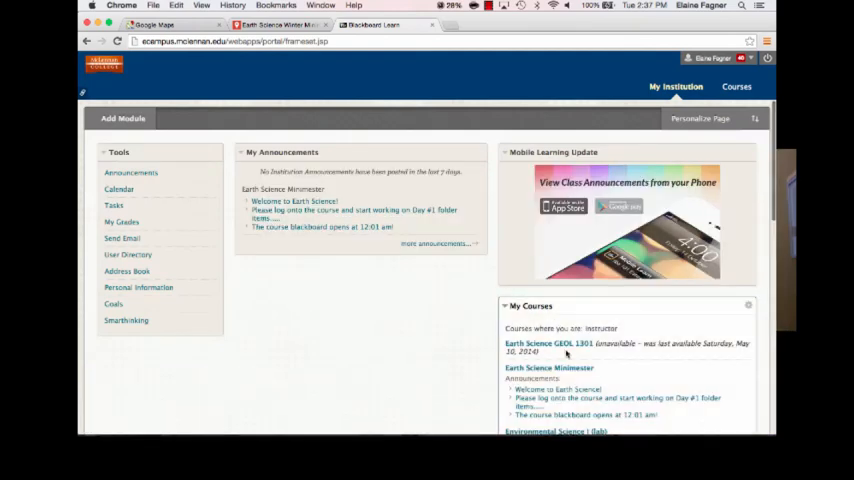
left_click(538, 368)
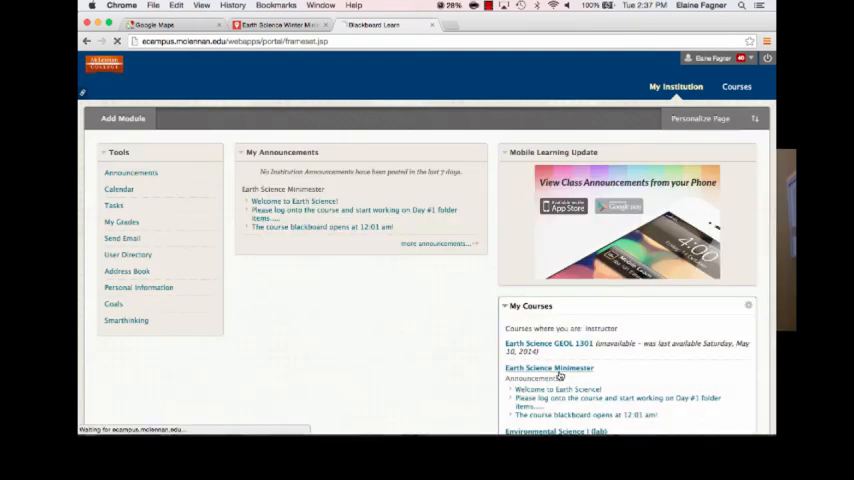
left_click(537, 369)
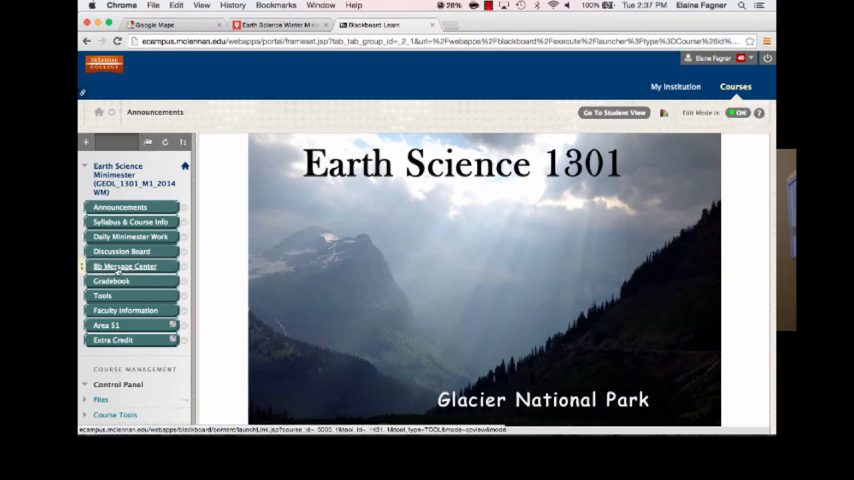
left_click(124, 266)
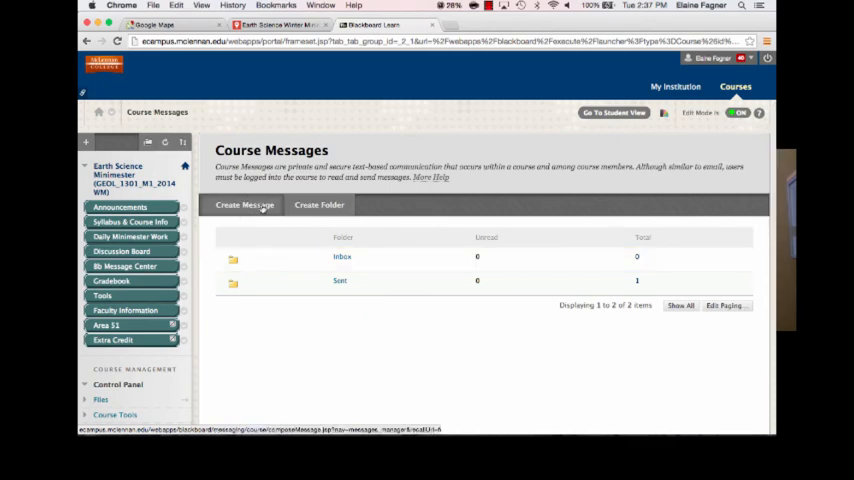
left_click(245, 205)
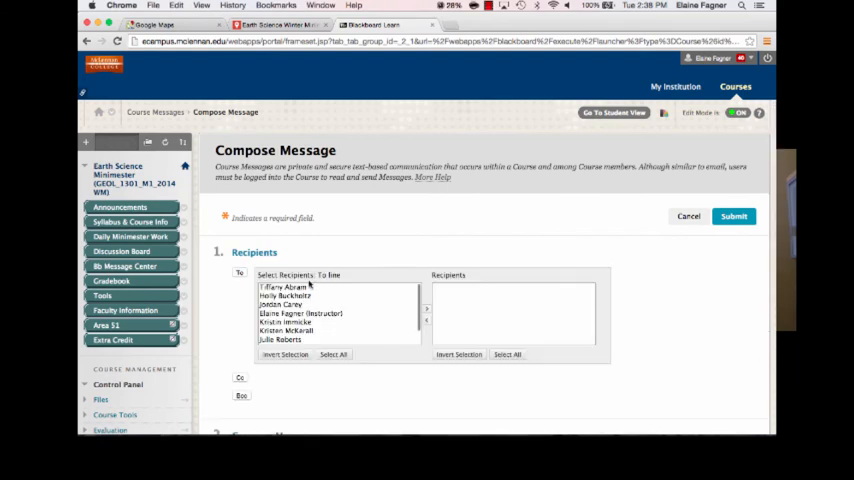
left_click(300, 313)
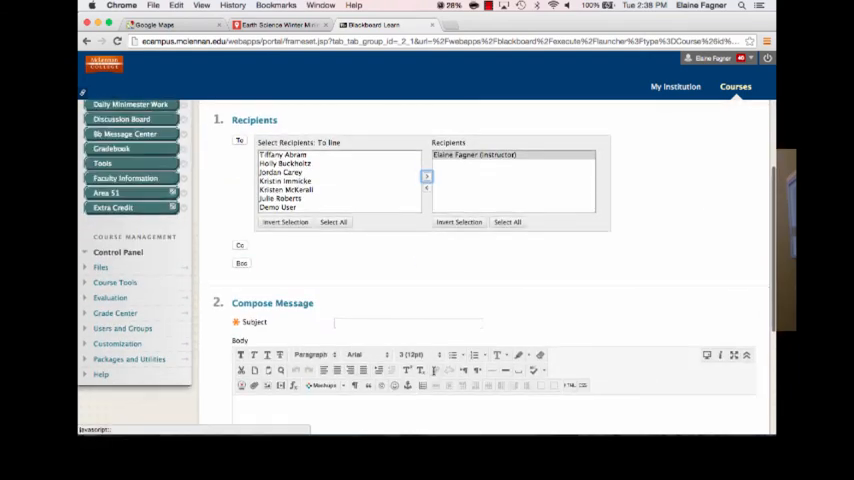
scroll("down", 3)
type("a")
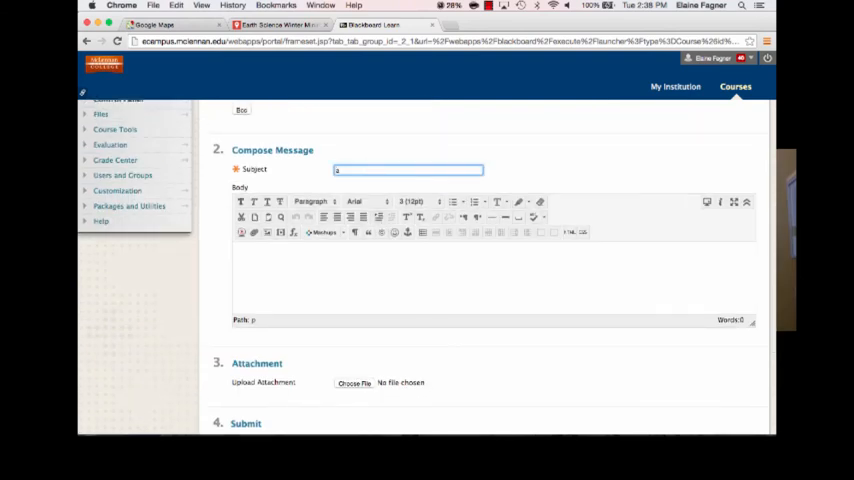
type("Elaine Fagner - Assignment #1")
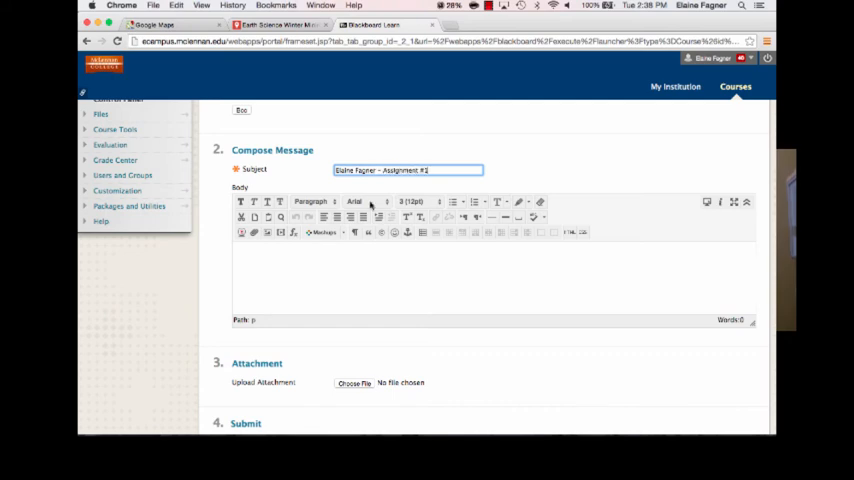
scroll("down", 3)
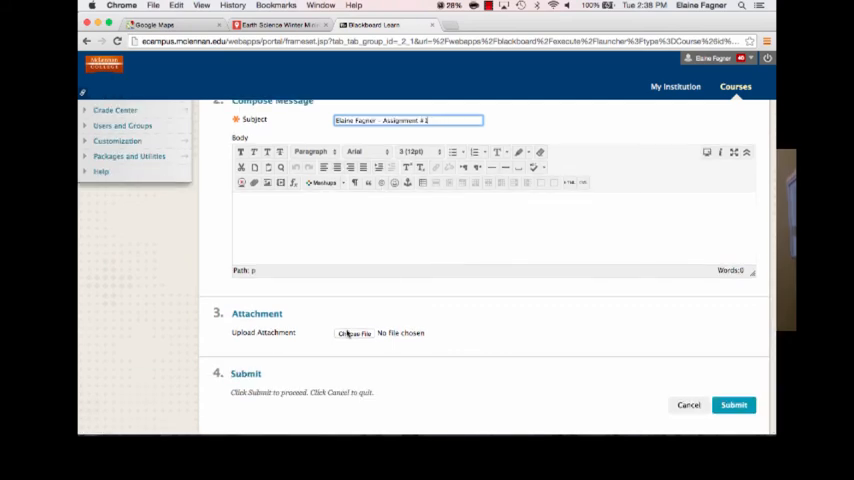
left_click(353, 333)
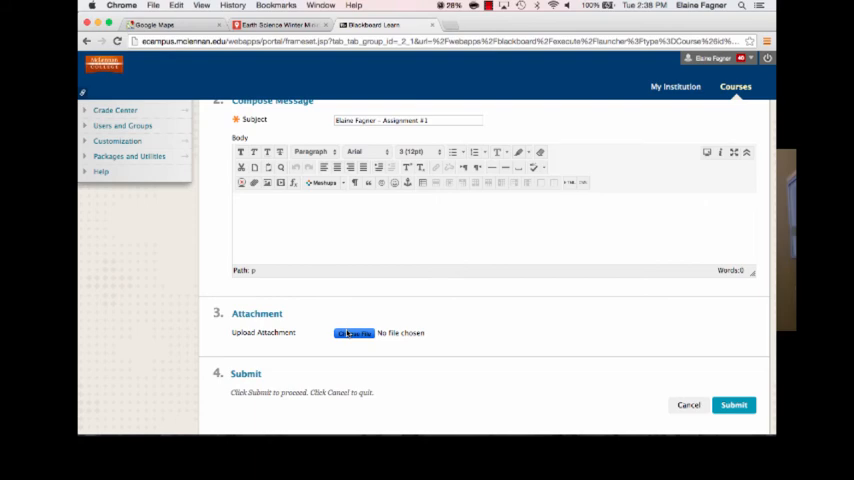
Step: Attach the Geology Scavenger Hunt PDF to the message and submit it
left_click(353, 333)
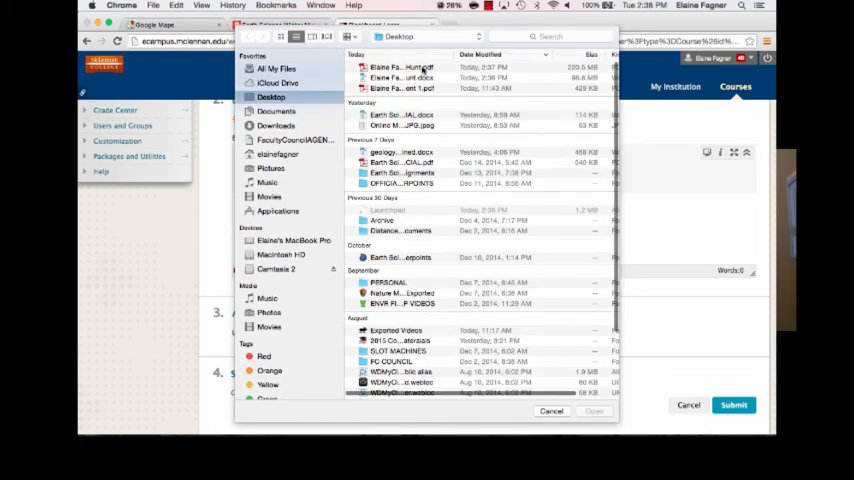
left_click(390, 67)
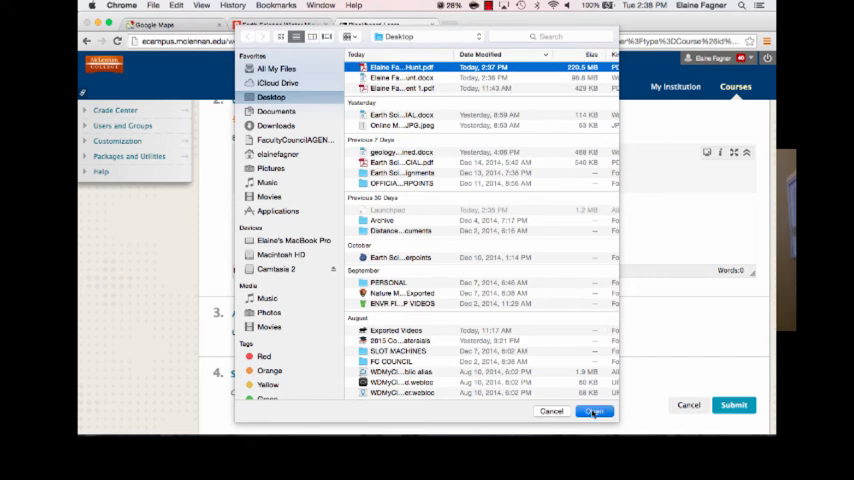
left_click(589, 412)
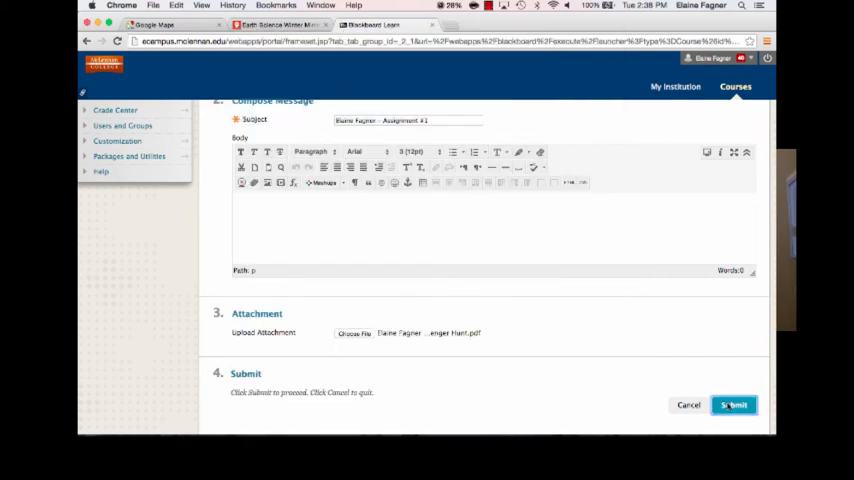
left_click(733, 405)
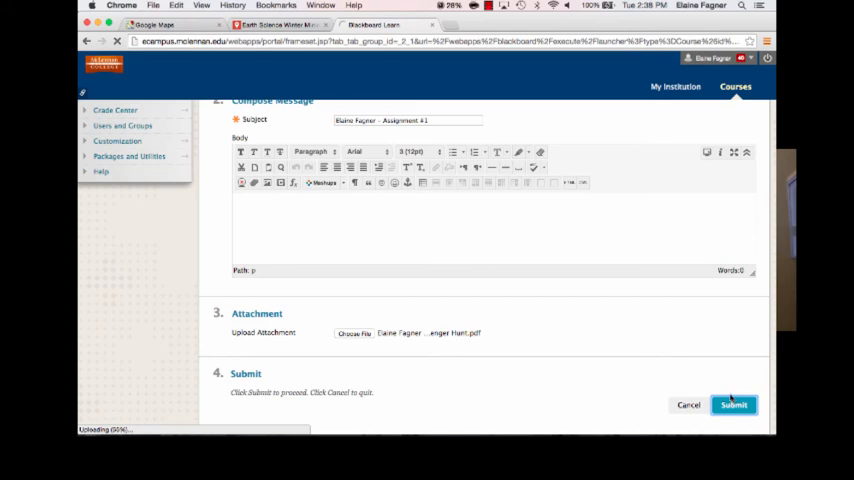
mouse_move(717, 380)
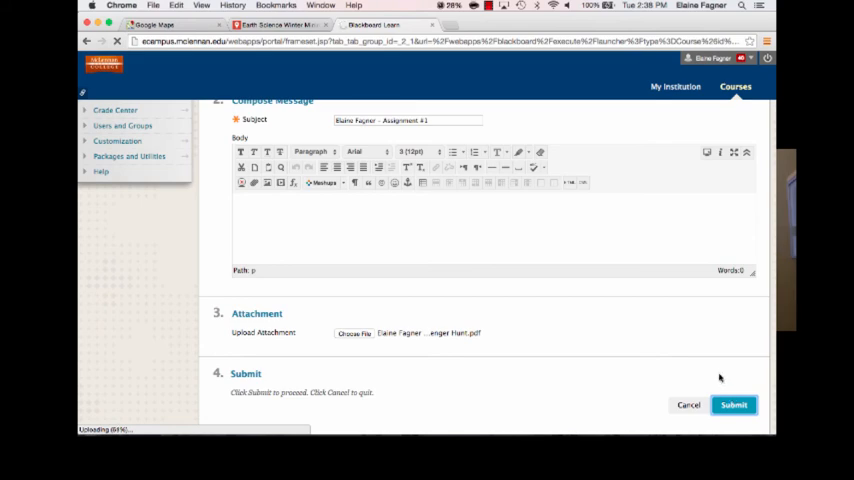
mouse_move(700, 357)
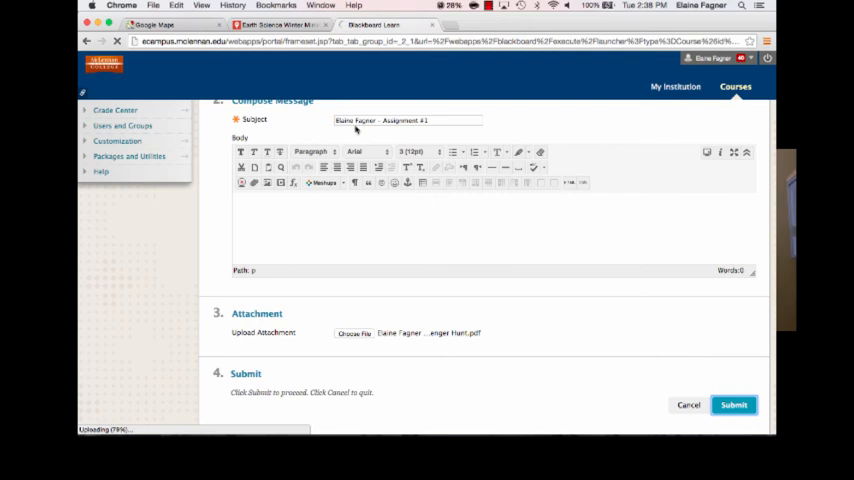
left_click(162, 24)
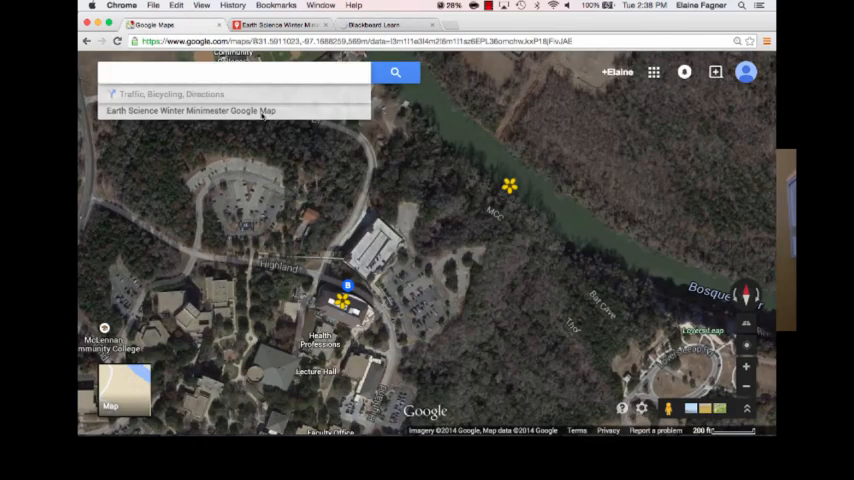
left_click(187, 110)
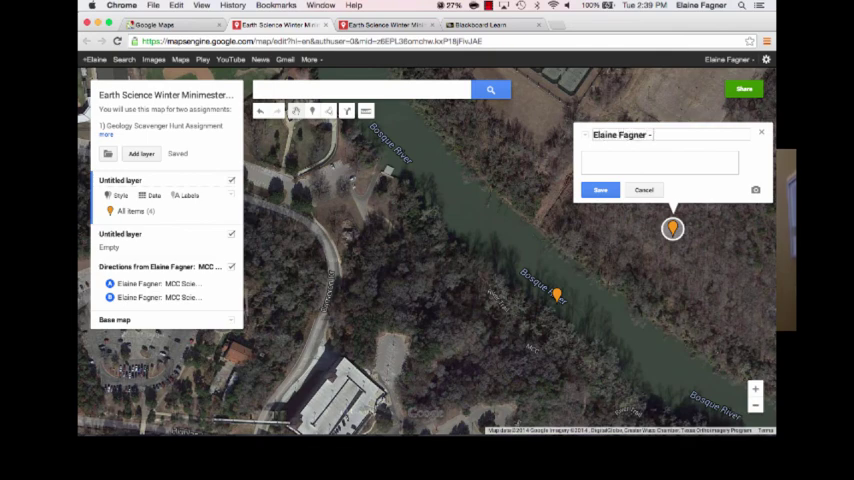
type("Cane")
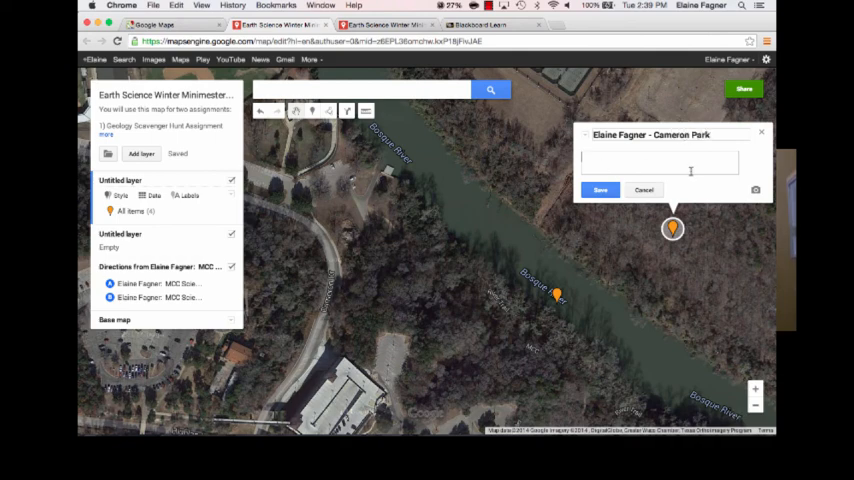
mouse_move(644, 190)
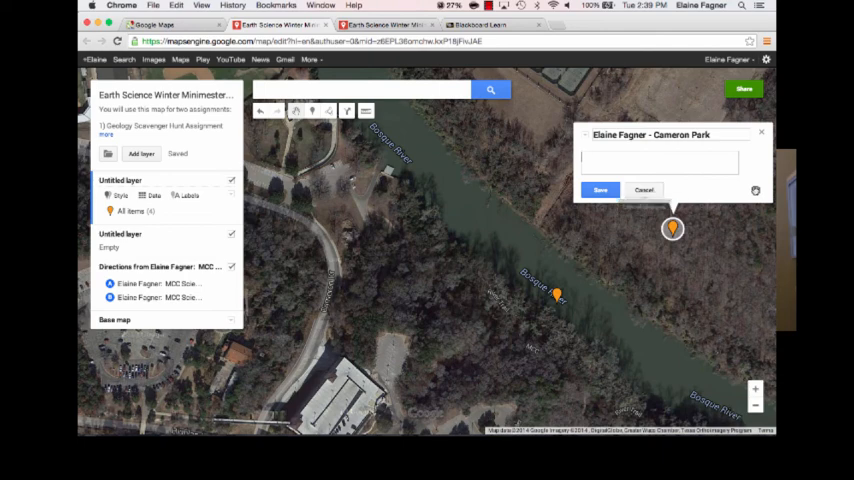
left_click(598, 189)
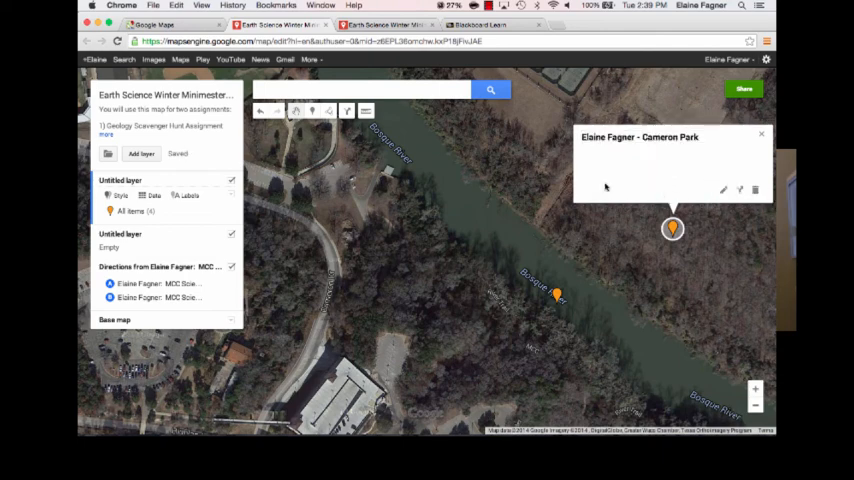
mouse_move(754, 190)
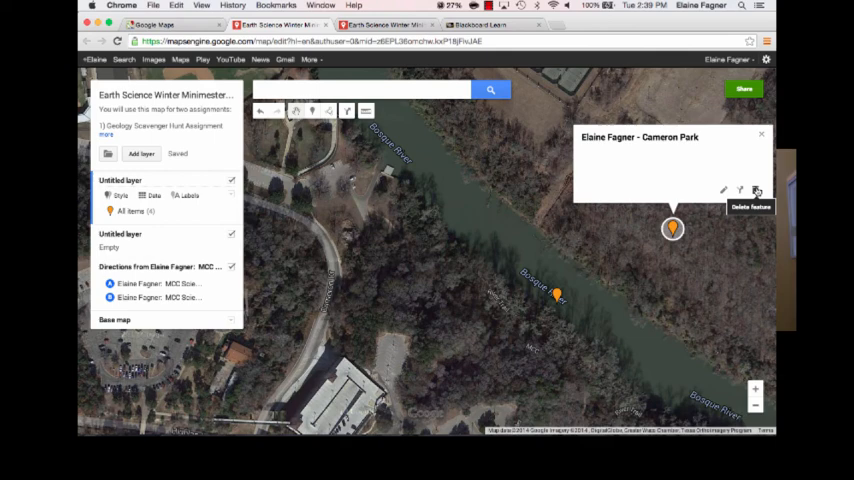
left_click(757, 189)
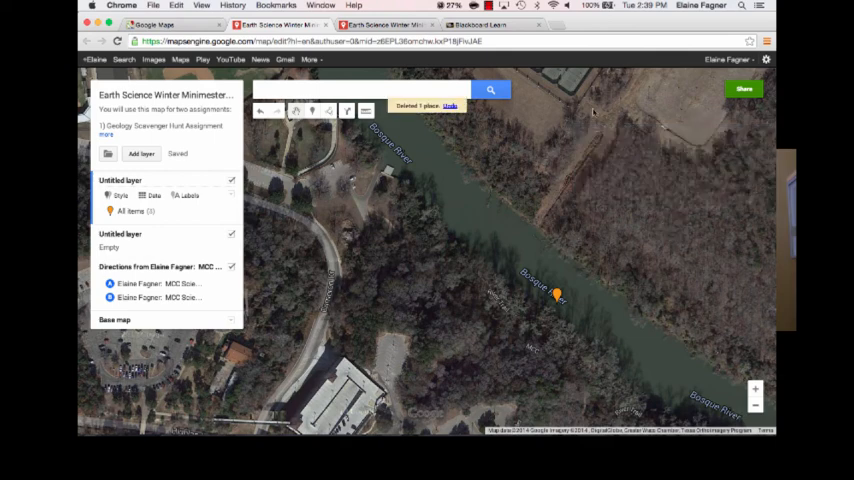
mouse_move(253, 285)
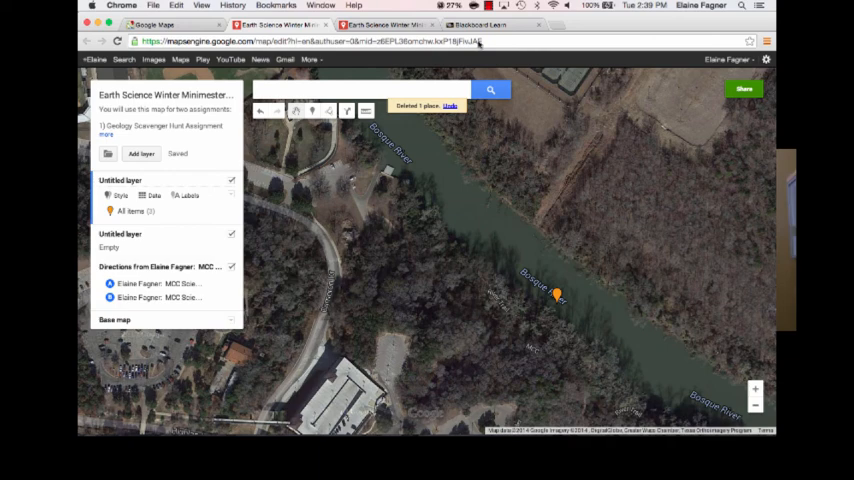
Step: View the inbox's Assignment #1 message with the Geology Scavenger Hunt PDF, then start a new course message
left_click(467, 24)
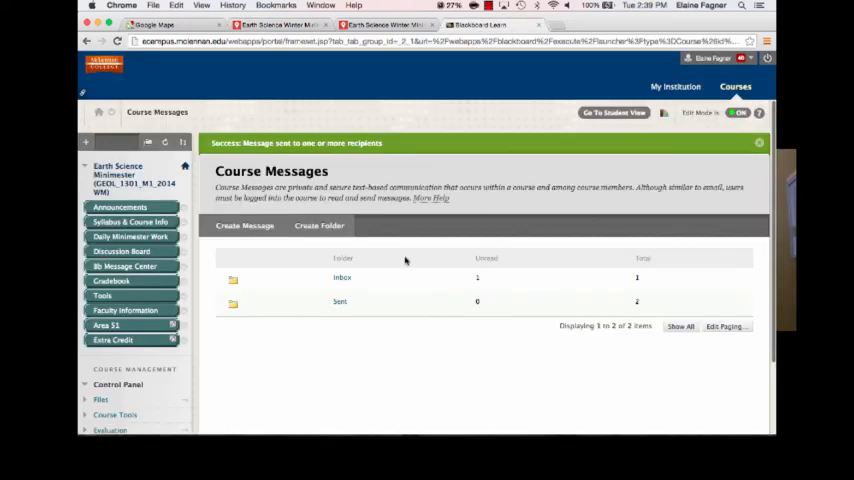
left_click(342, 278)
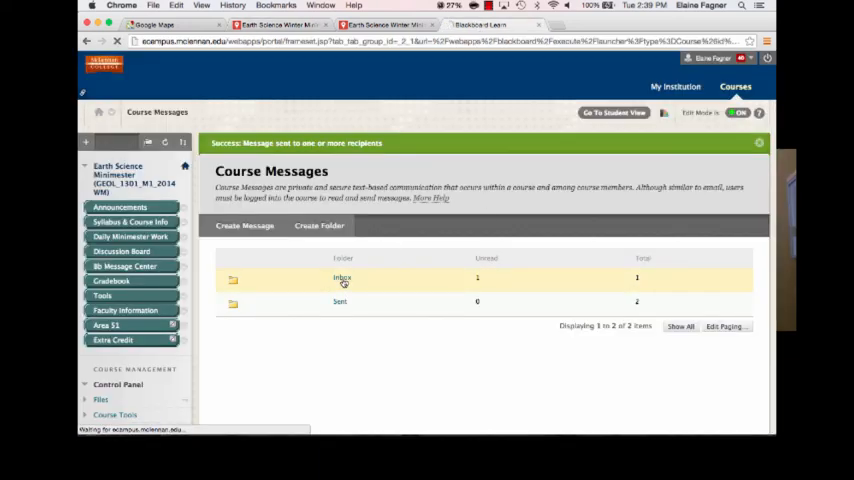
left_click(341, 277)
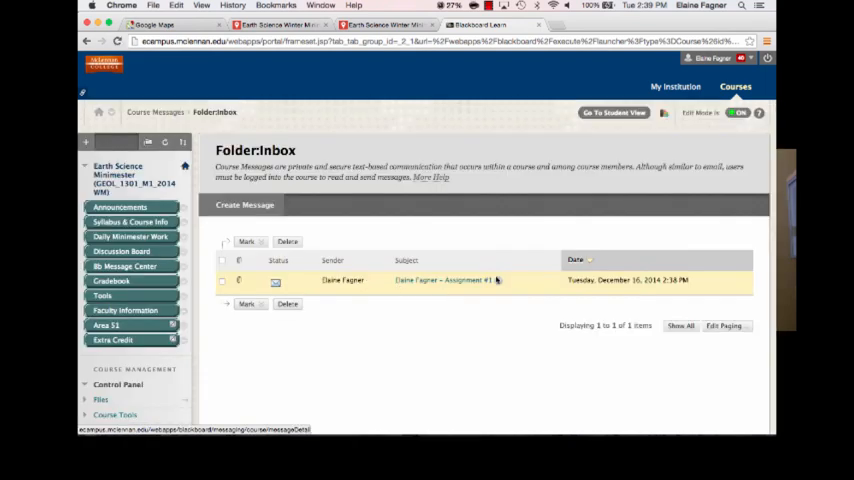
left_click(451, 280)
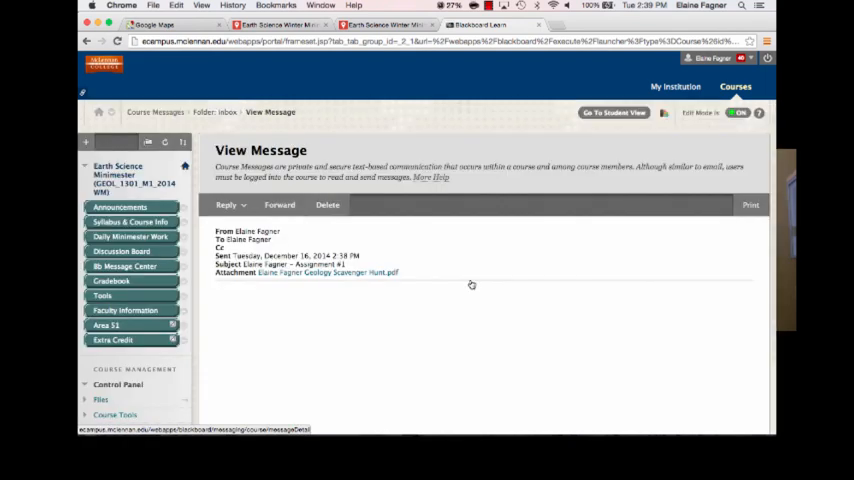
left_click(320, 273)
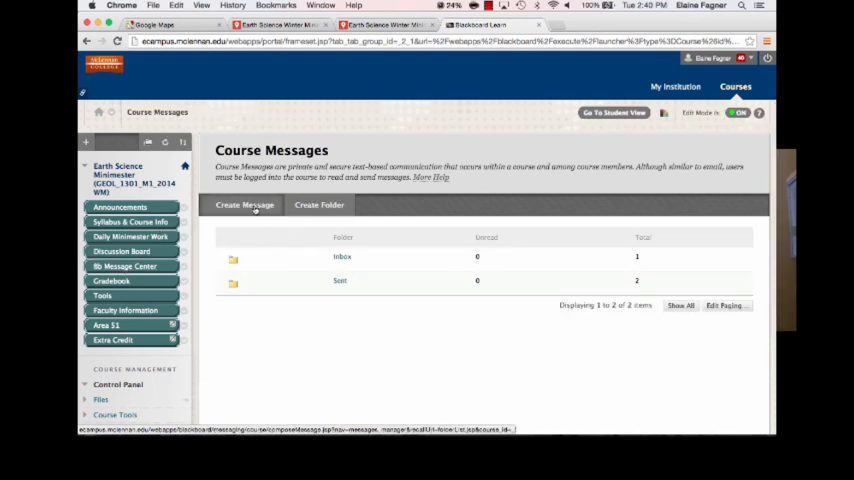
left_click(244, 205)
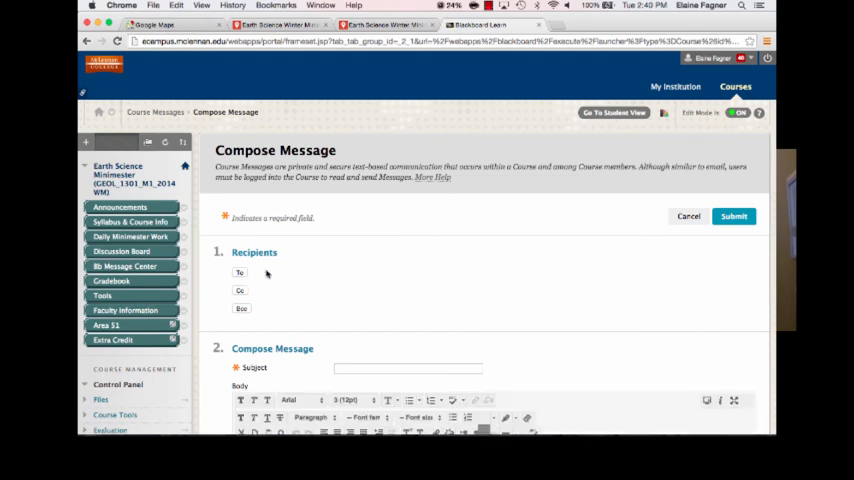